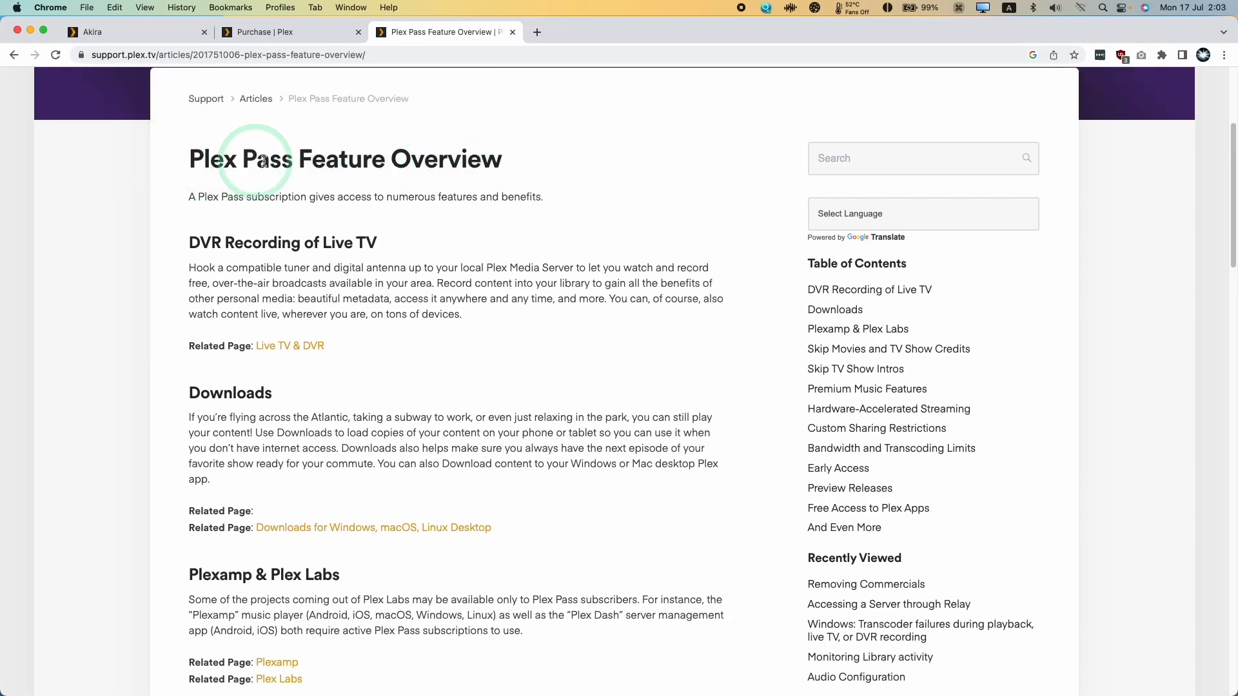
# Read through the Plex Pass feature article in the browser.
pyautogui.scroll(-3)
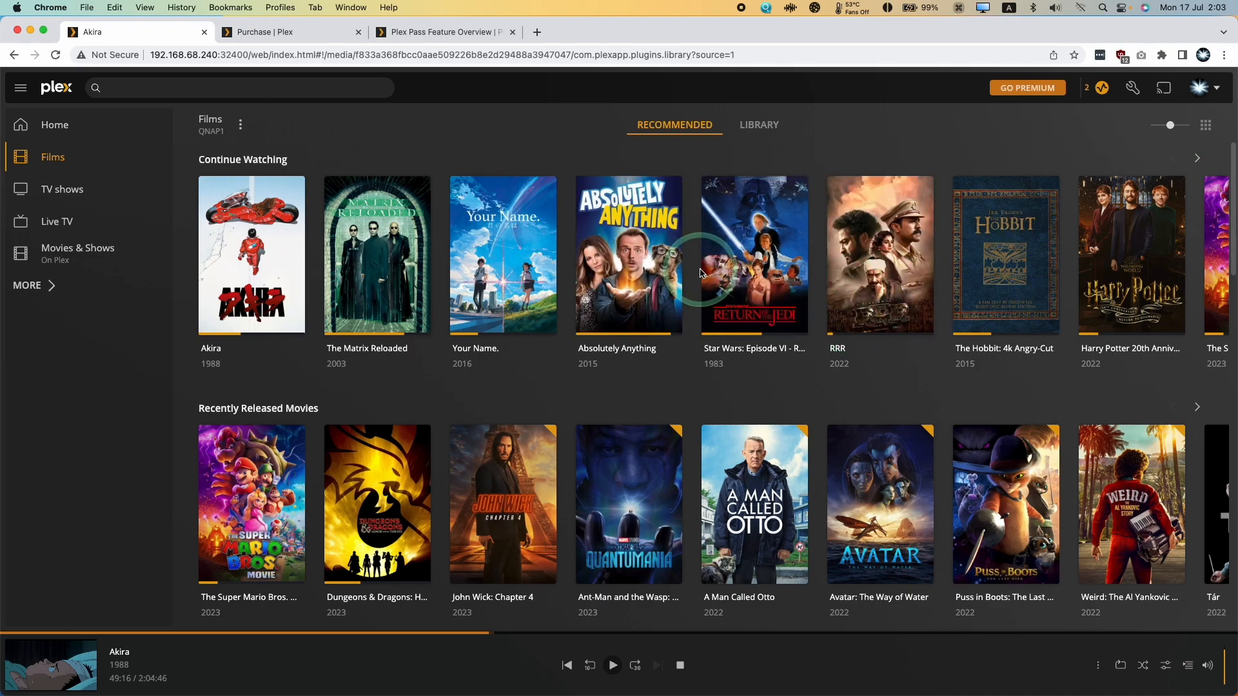
pyautogui.click(1131, 88)
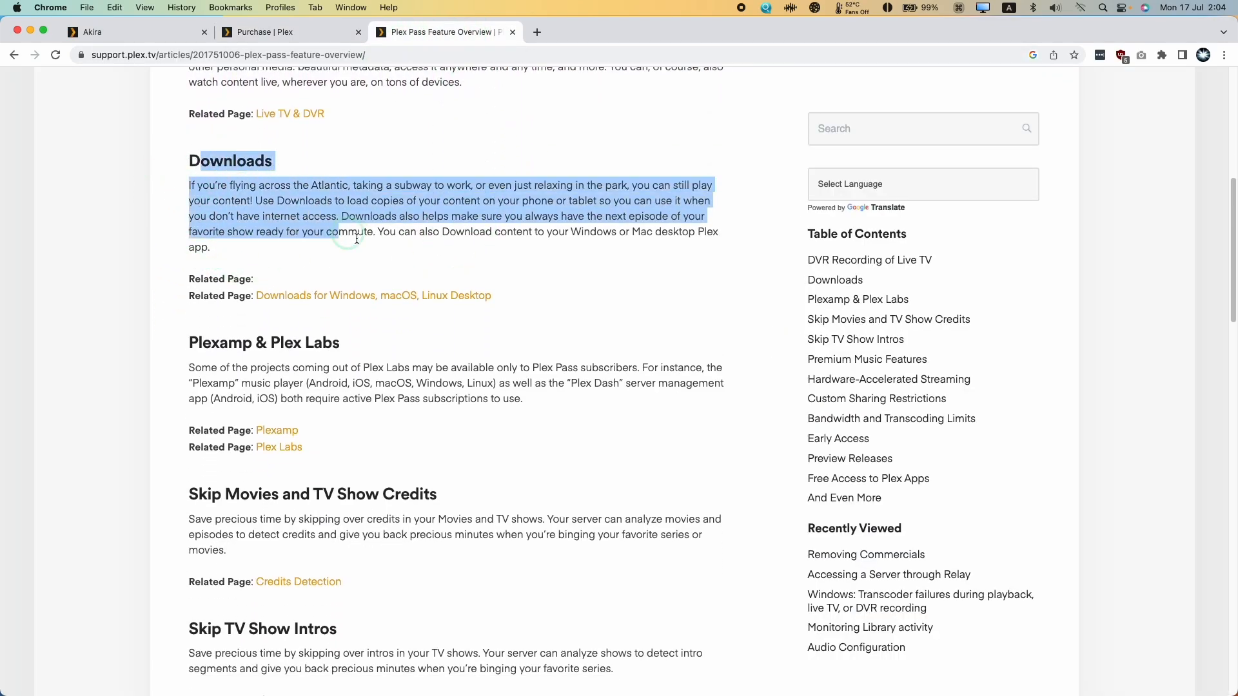
pyautogui.scroll(-3)
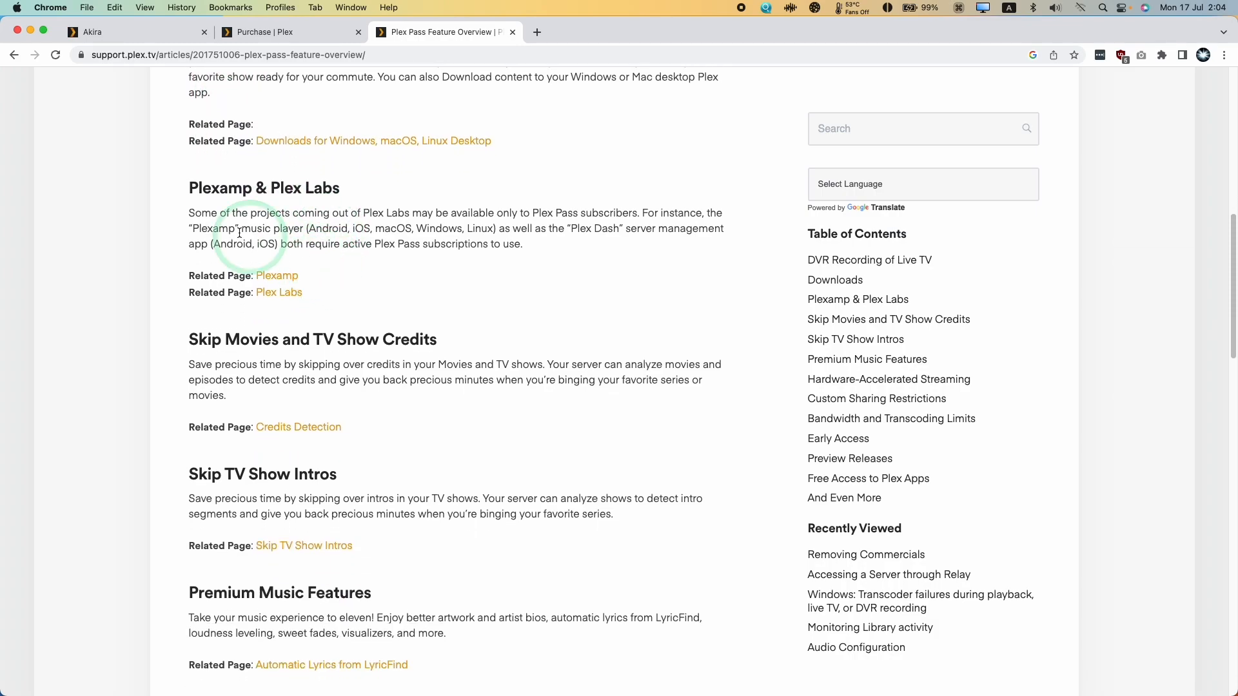
pyautogui.moveTo(259, 337)
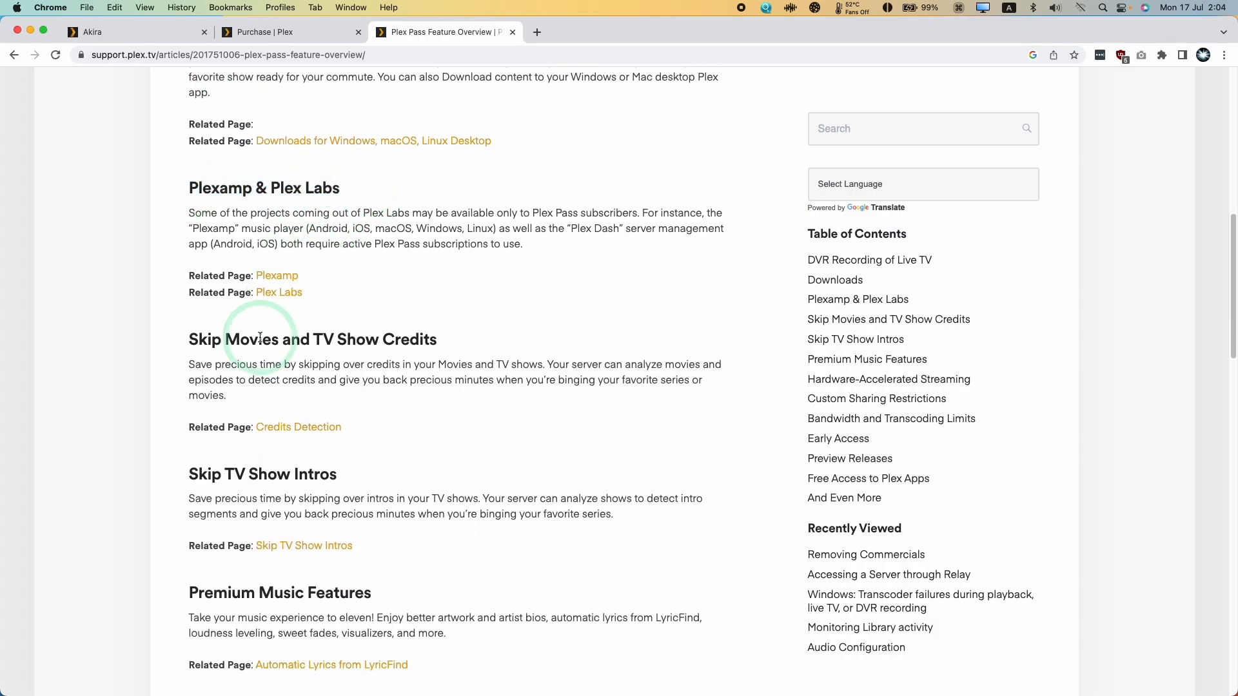
pyautogui.scroll(-3)
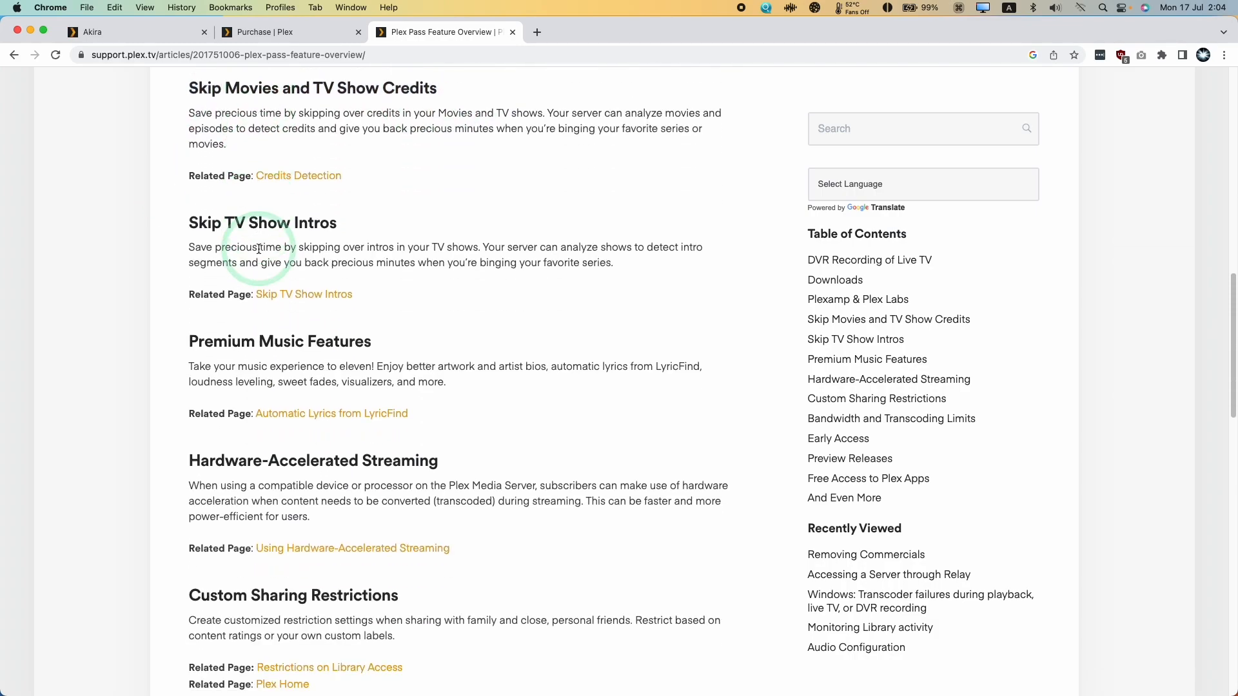
pyautogui.scroll(-3)
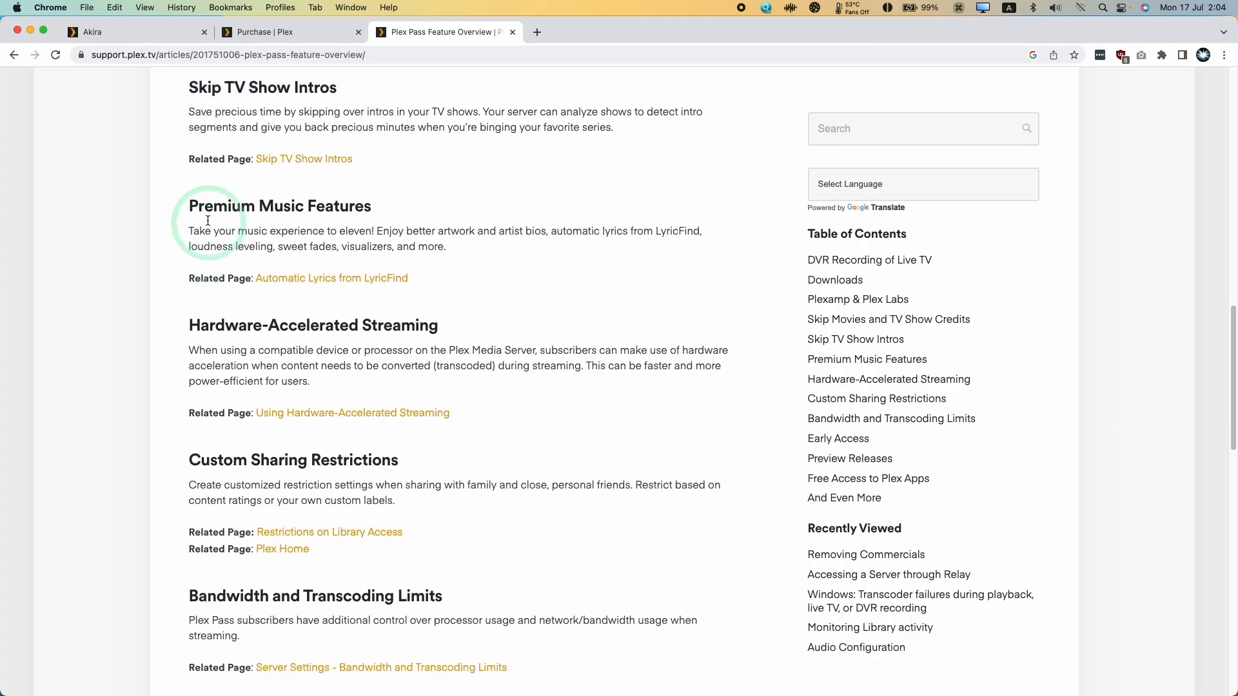
pyautogui.moveTo(427, 326)
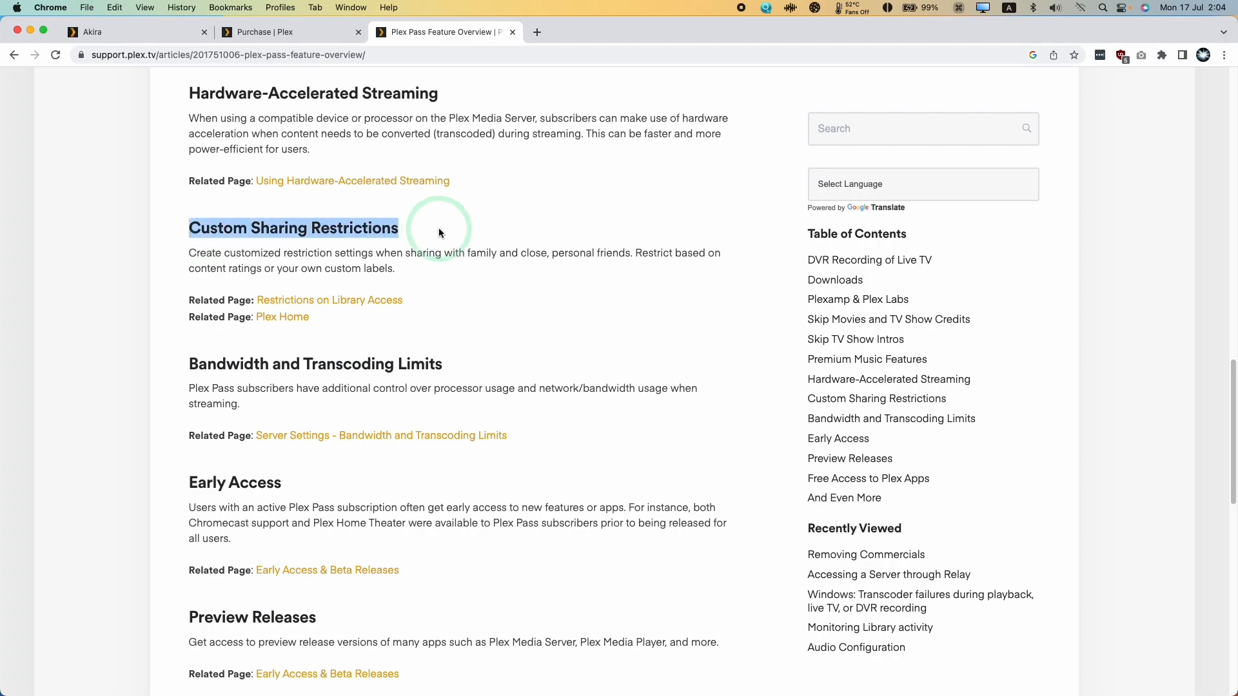
pyautogui.moveTo(335, 427)
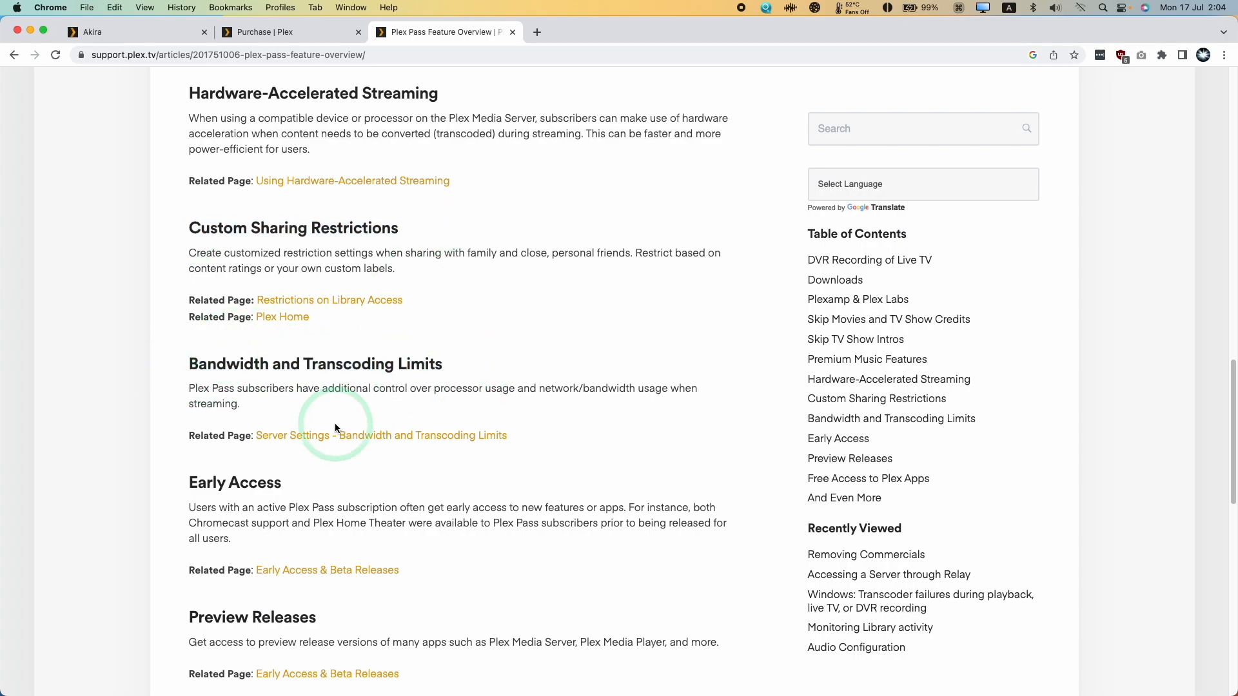
pyautogui.scroll(-3)
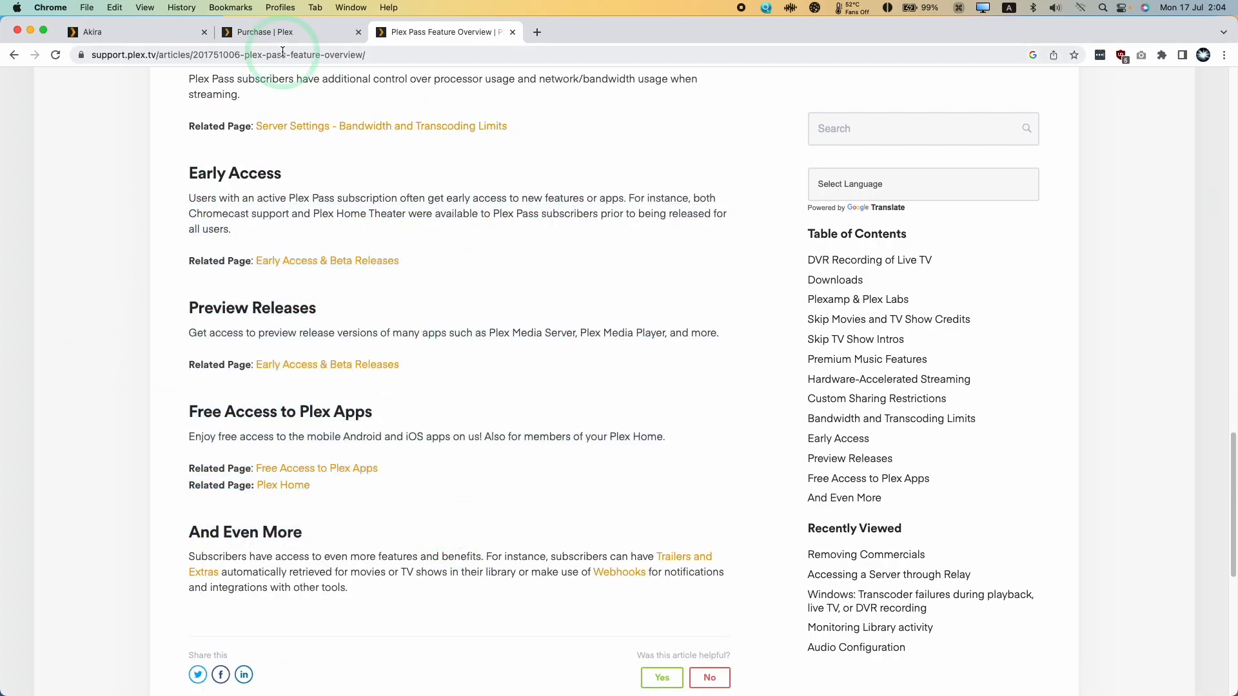
pyautogui.scroll(3)
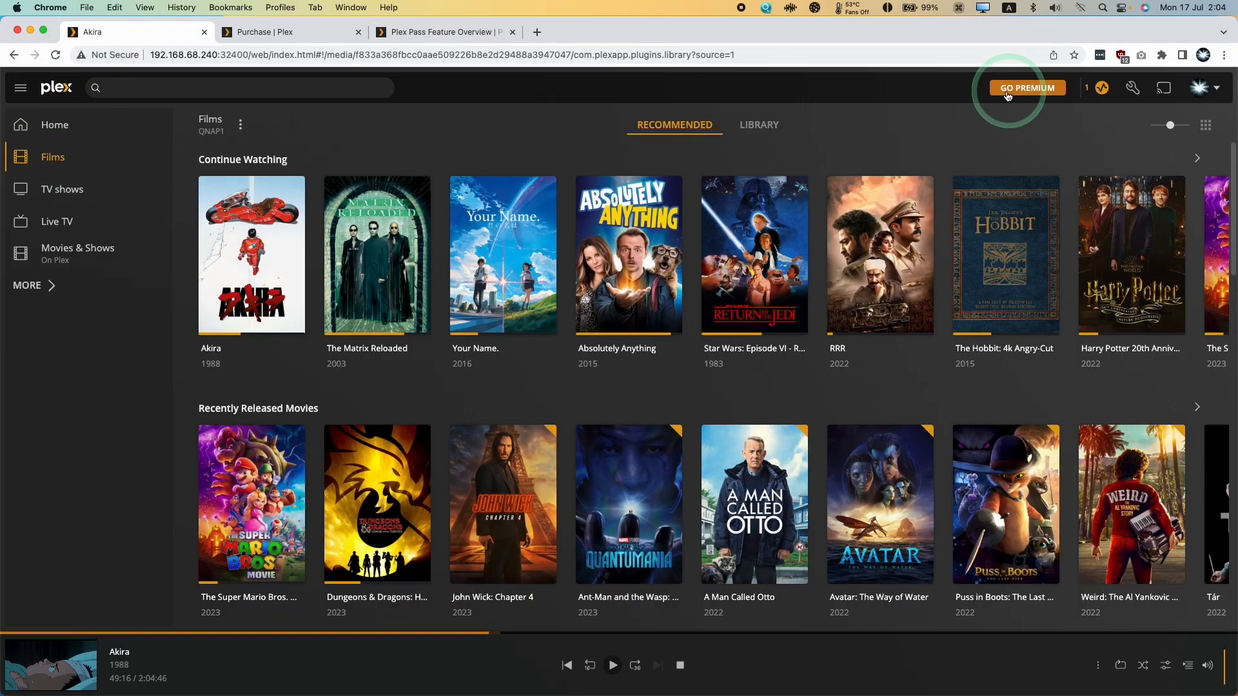
pyautogui.moveTo(53, 156)
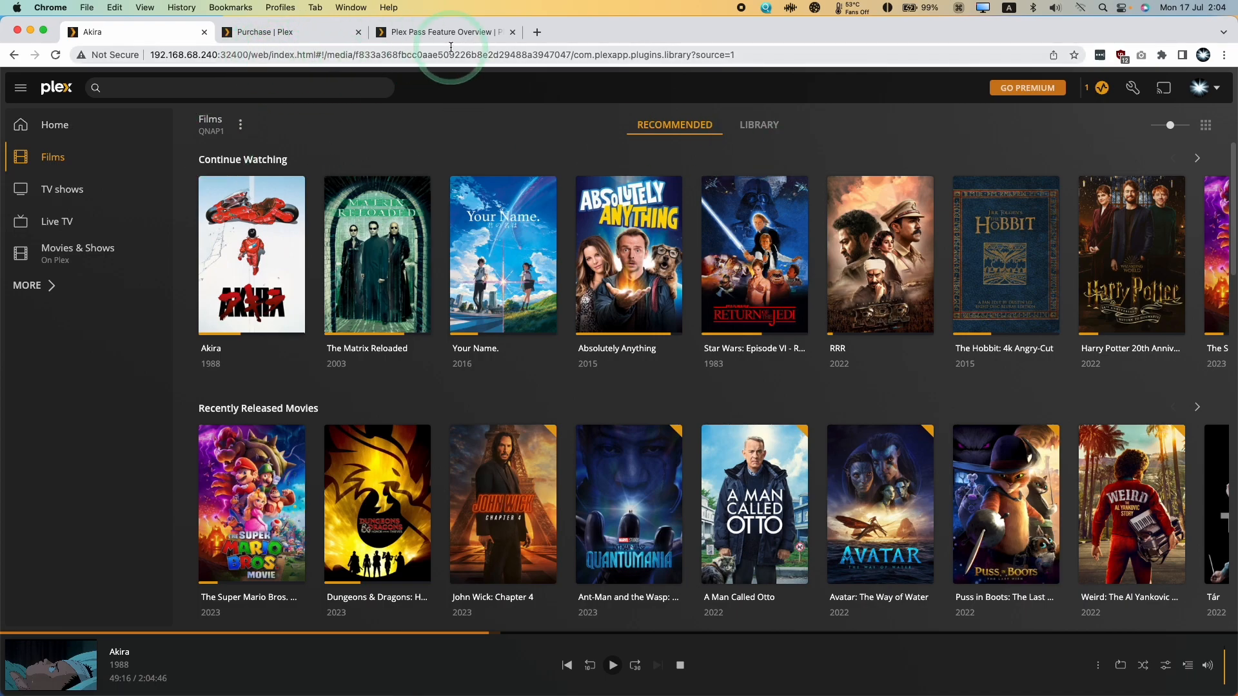
# From the Plex Web account menu, reach account settings and the Plex Pass purchase page.
pyautogui.click(443, 31)
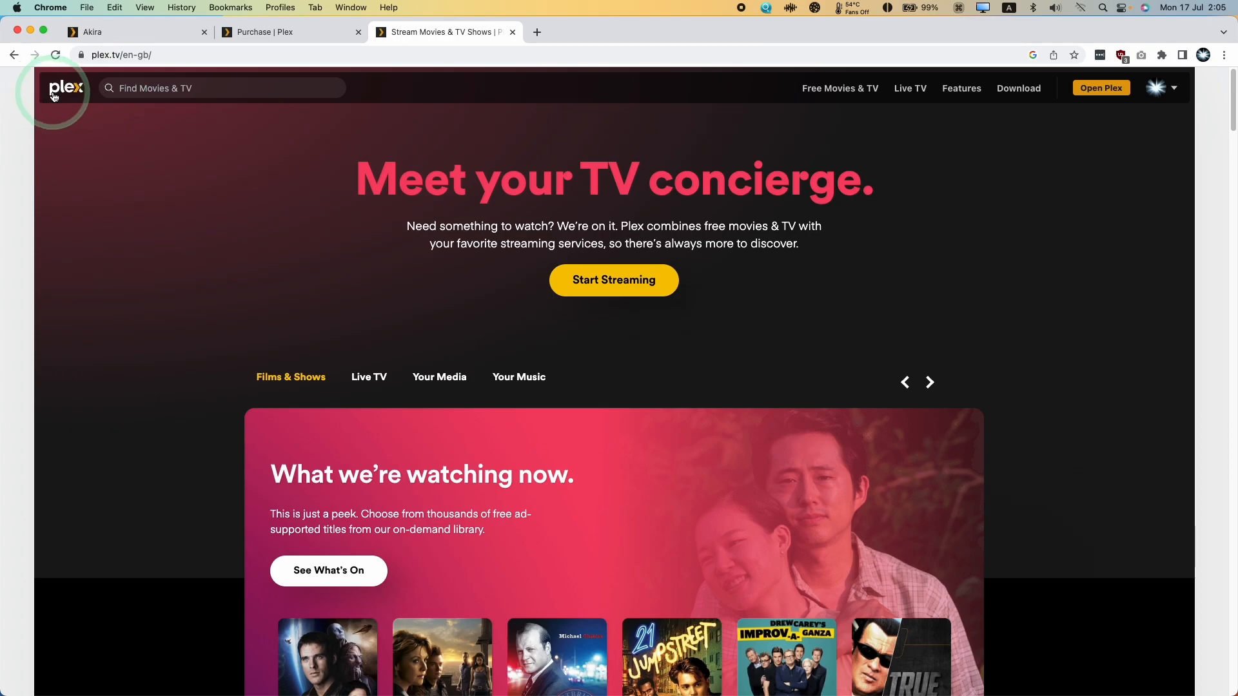
pyautogui.click(122, 54)
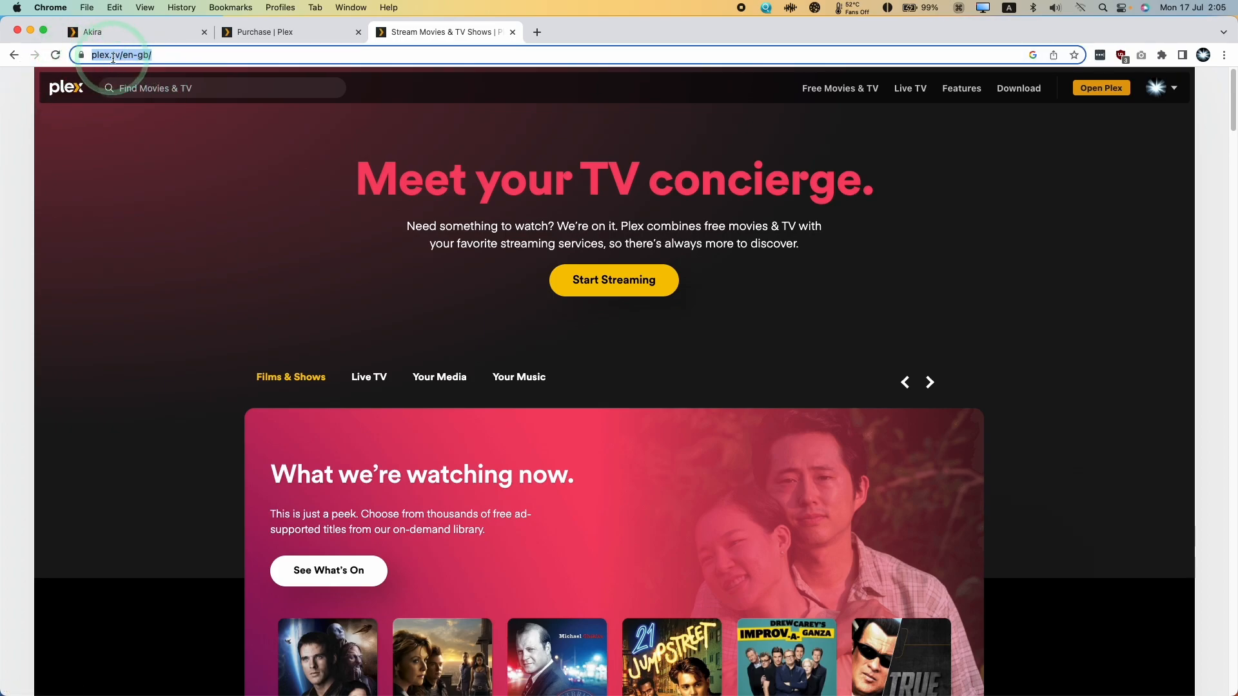
pyautogui.click(1155, 88)
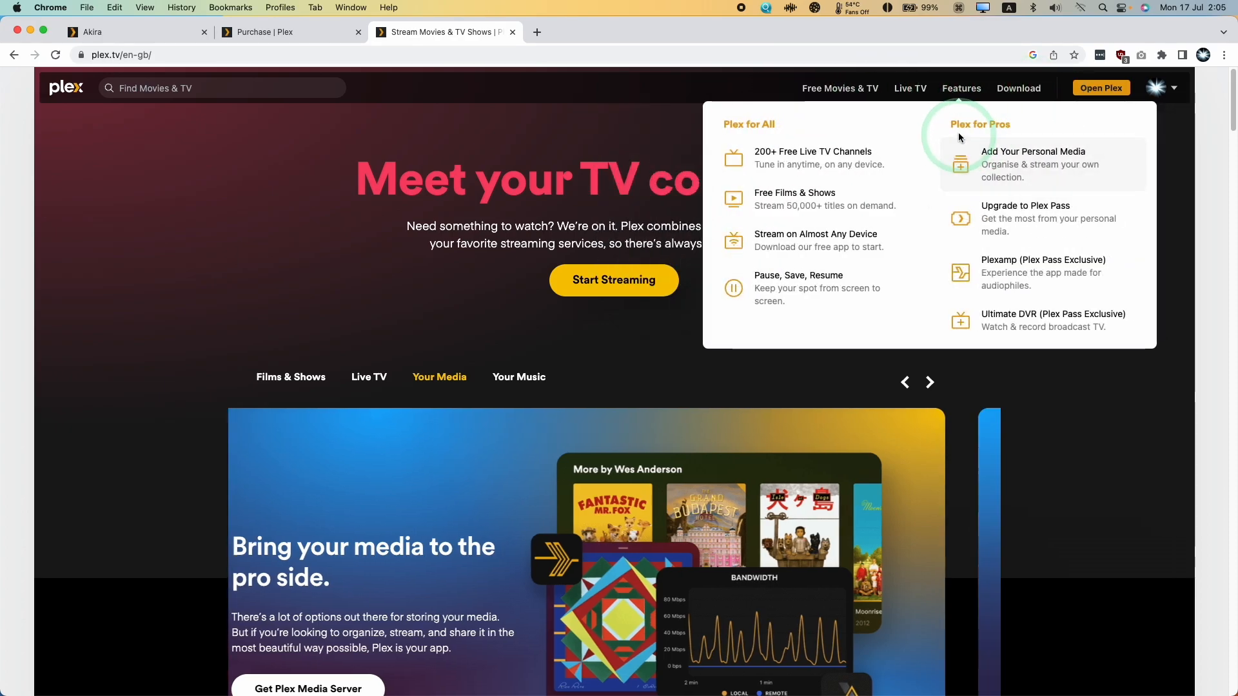
pyautogui.click(1155, 88)
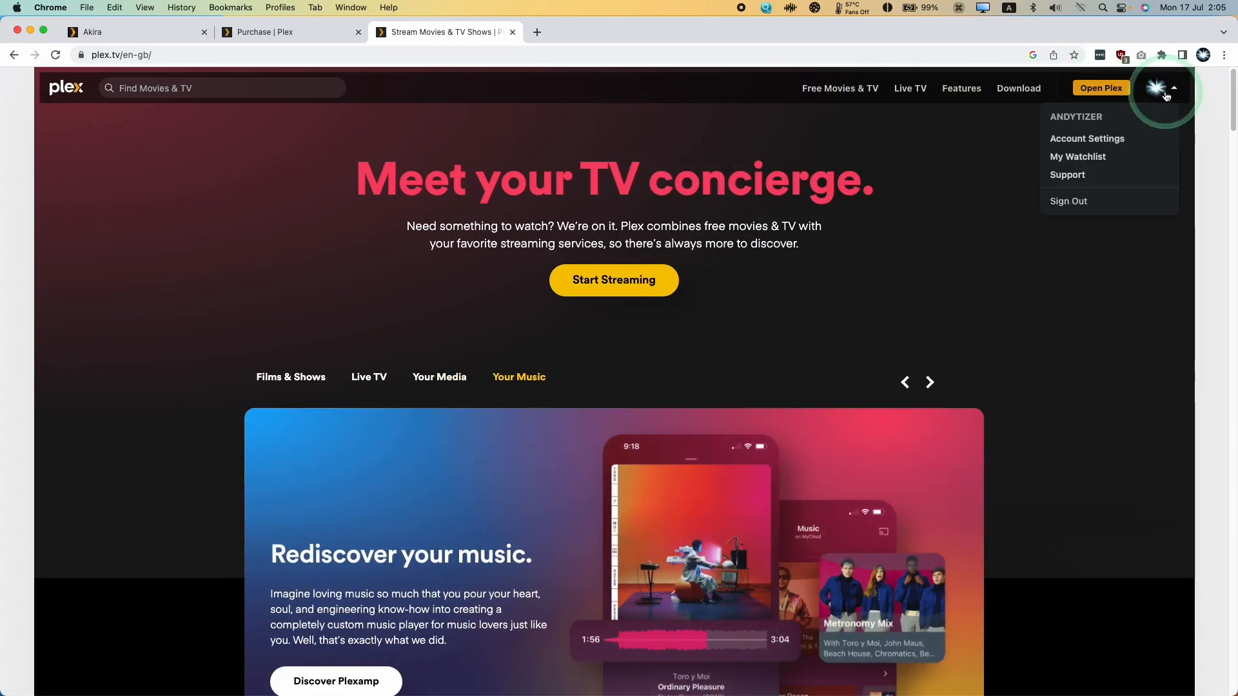
pyautogui.moveTo(1086, 143)
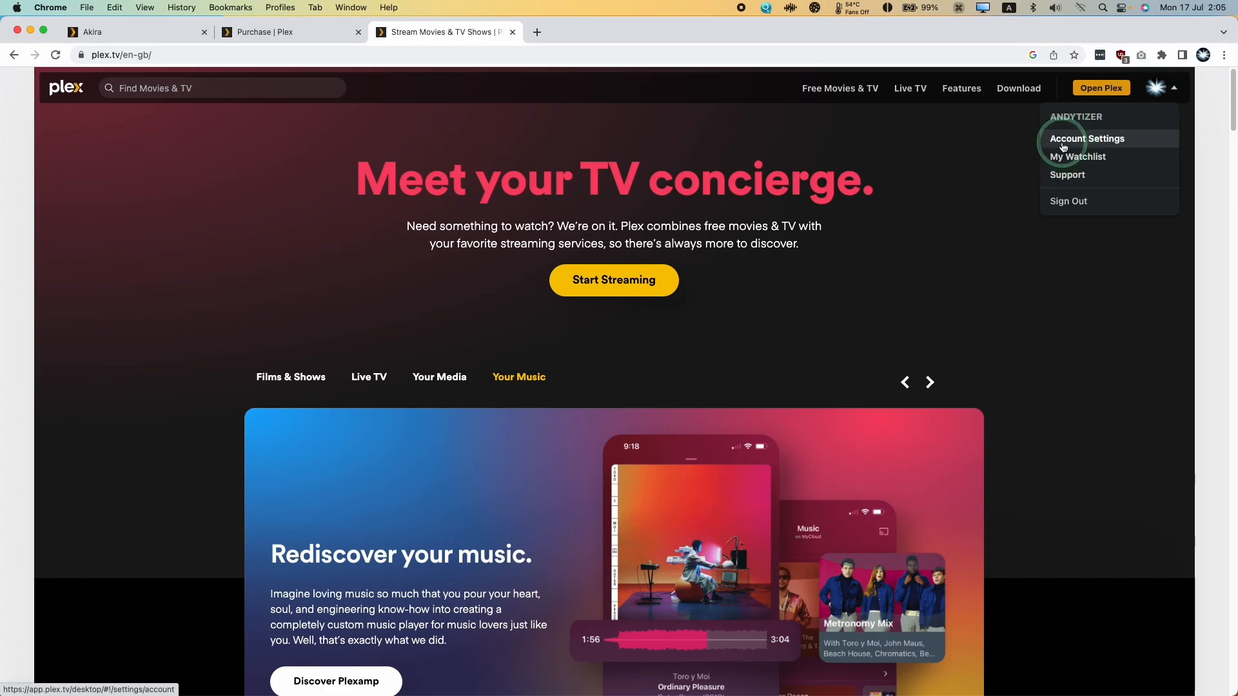
pyautogui.click(1087, 138)
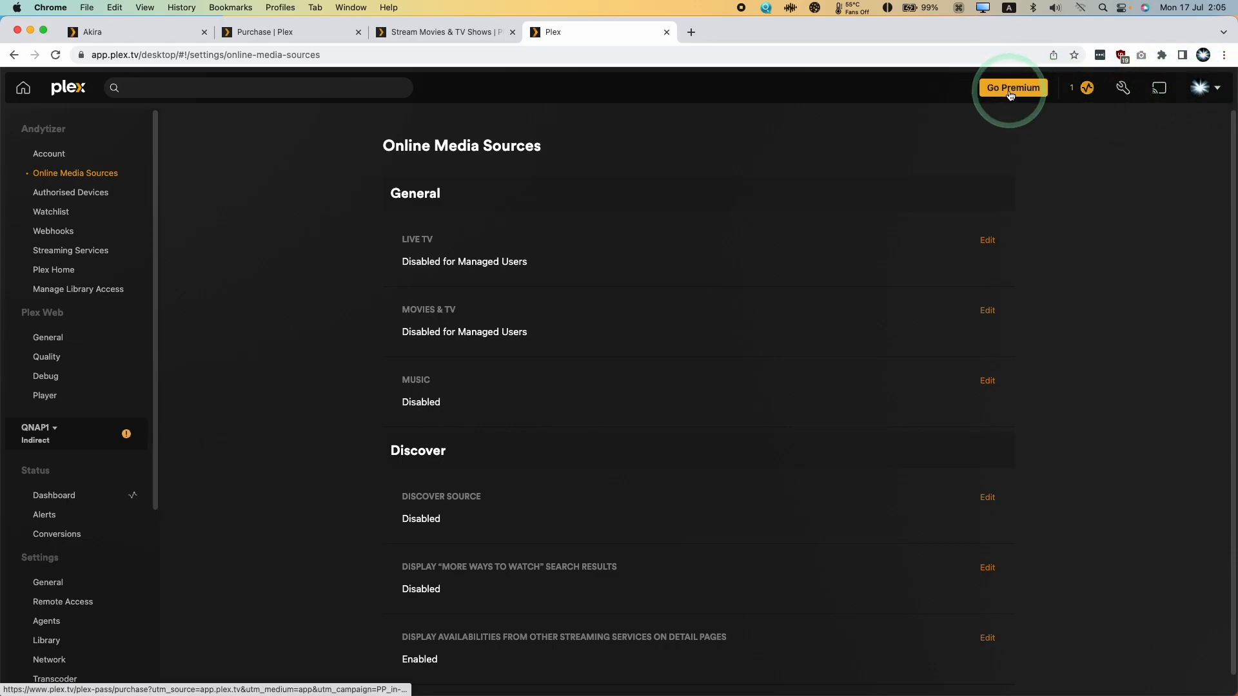
pyautogui.click(1013, 88)
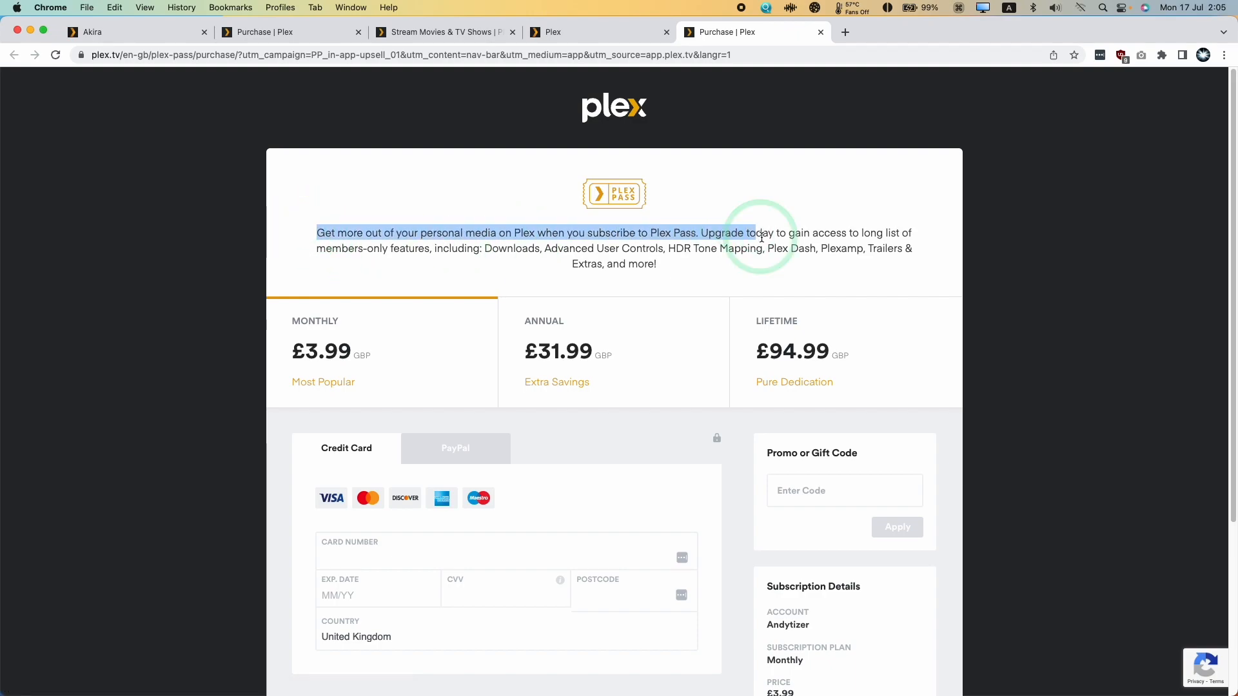
# Pick the £94.99 Lifetime plan, compare PayPal, and continue to the summary paying by credit card.
pyautogui.scroll(-3)
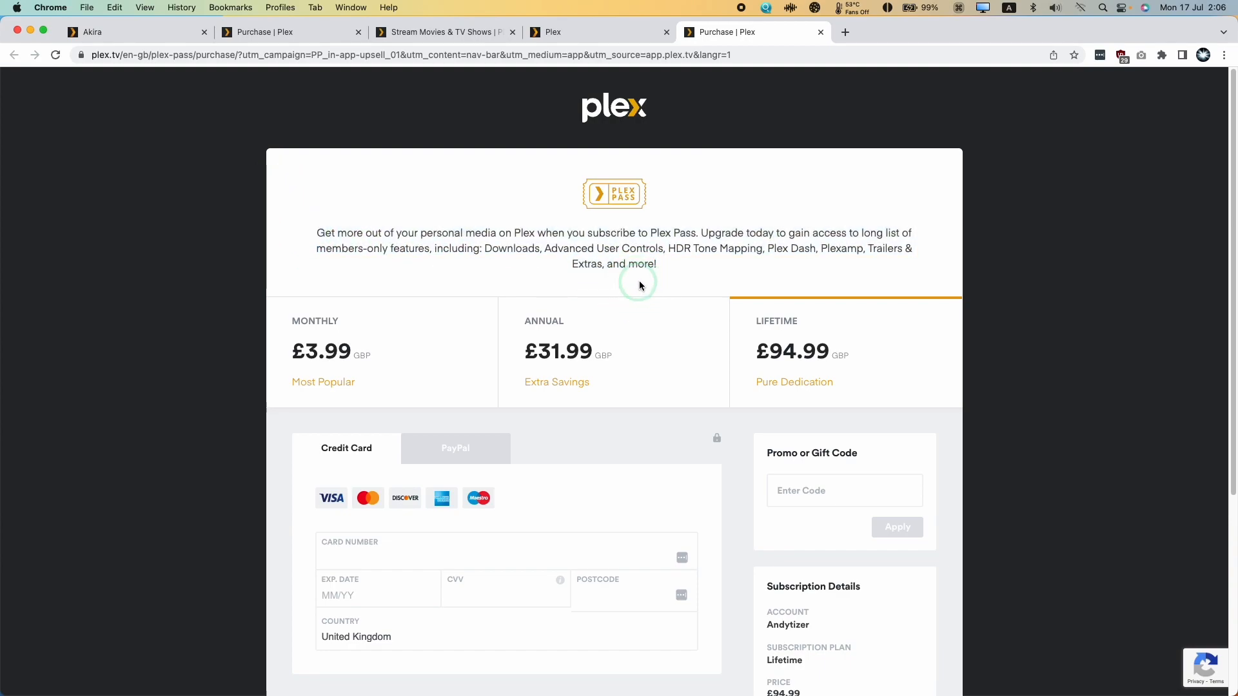
pyautogui.scroll(-3)
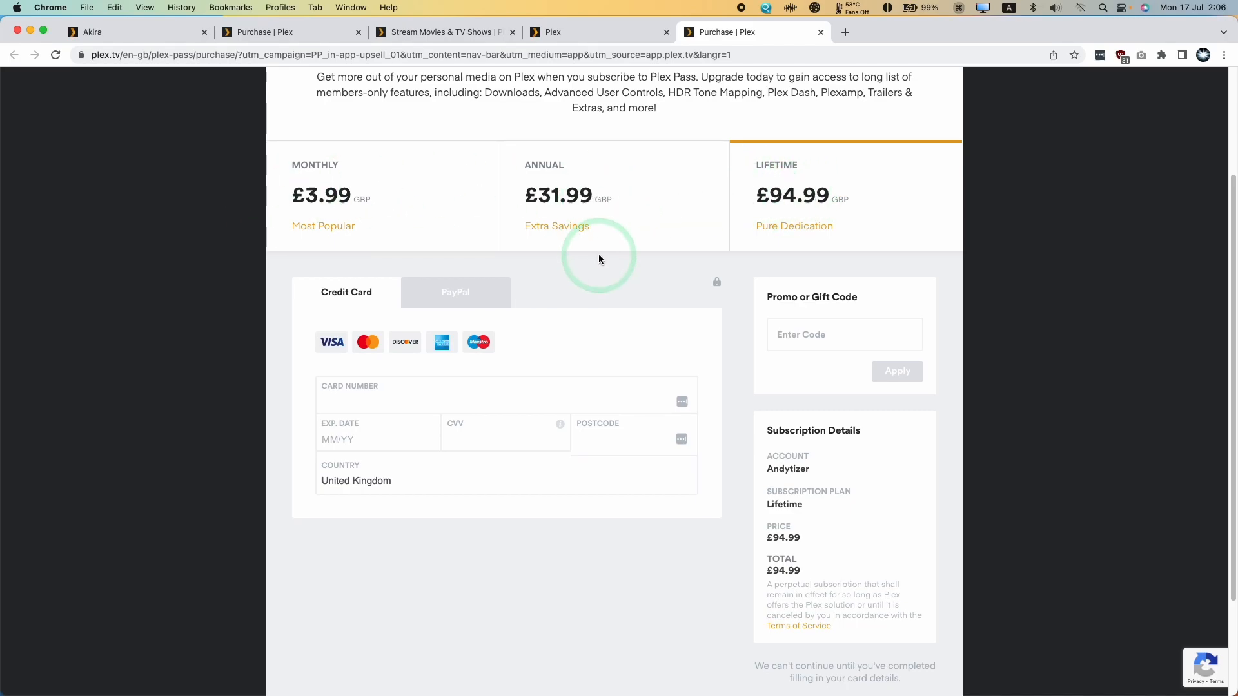
pyautogui.scroll(-3)
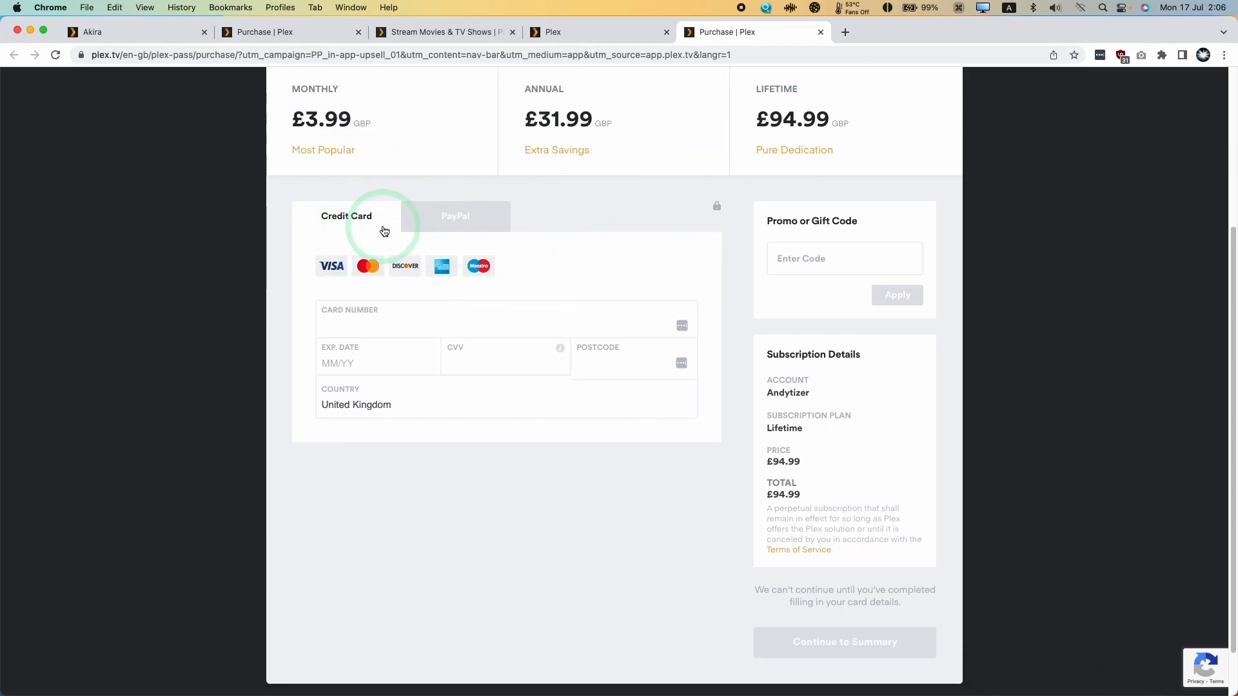
pyautogui.click(455, 216)
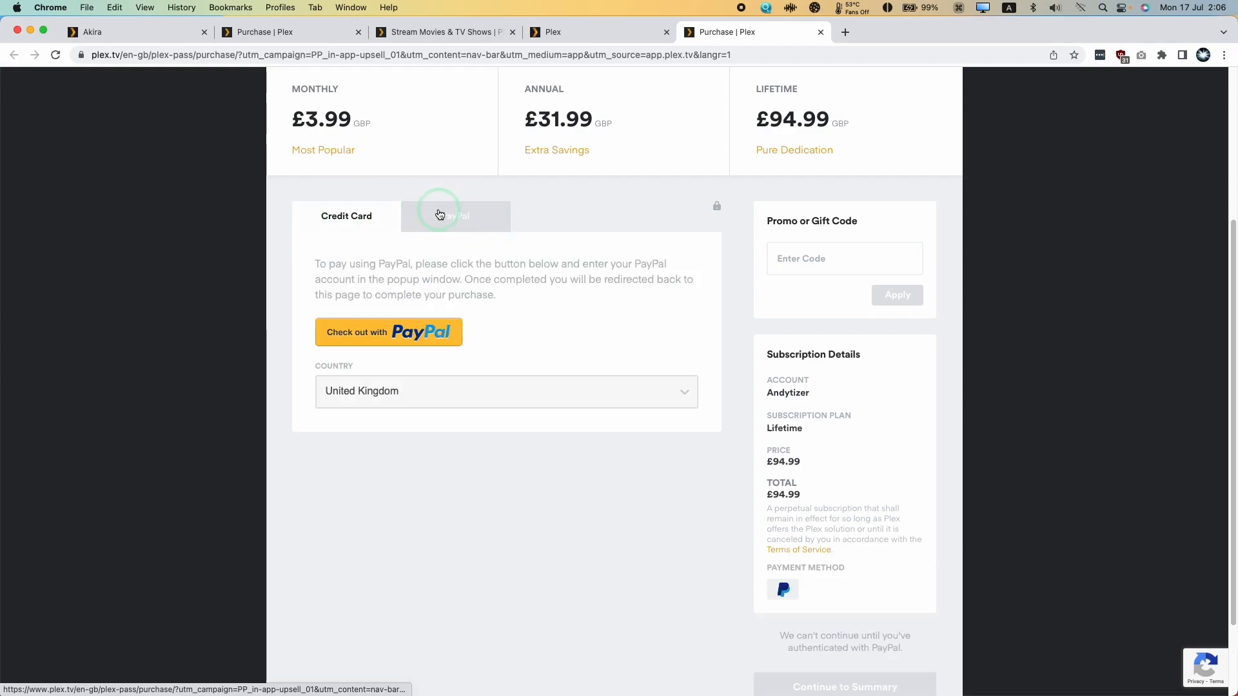
pyautogui.click(456, 215)
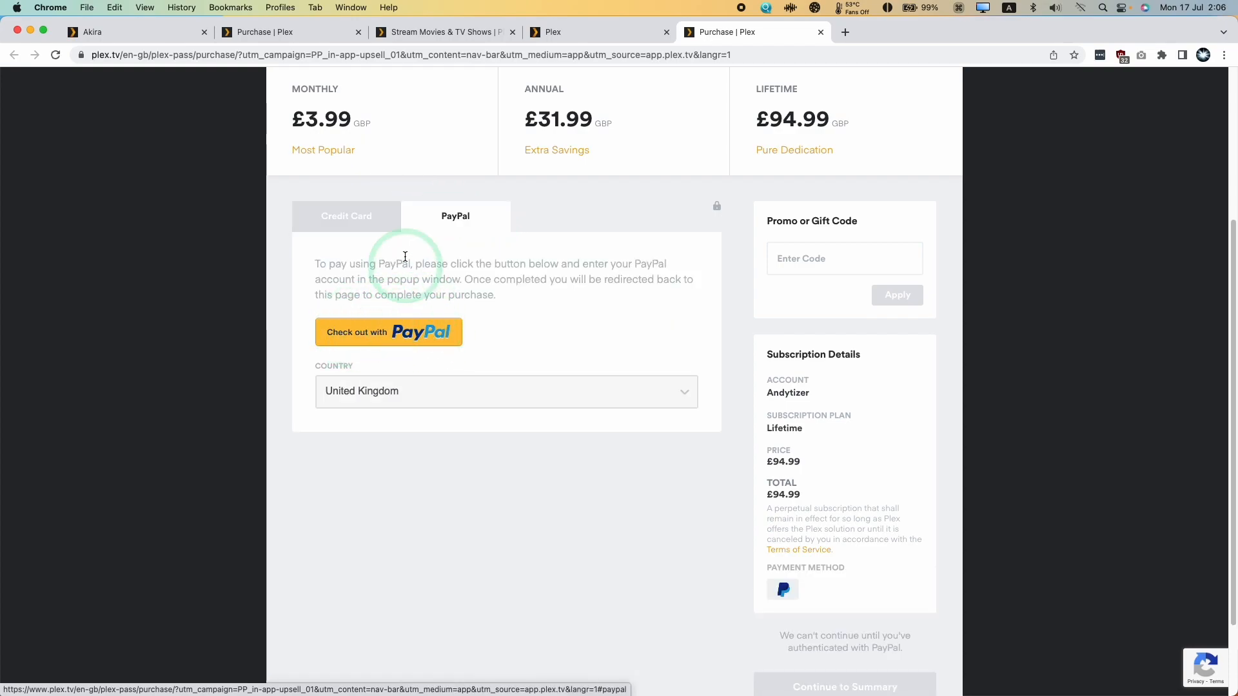
pyautogui.click(345, 215)
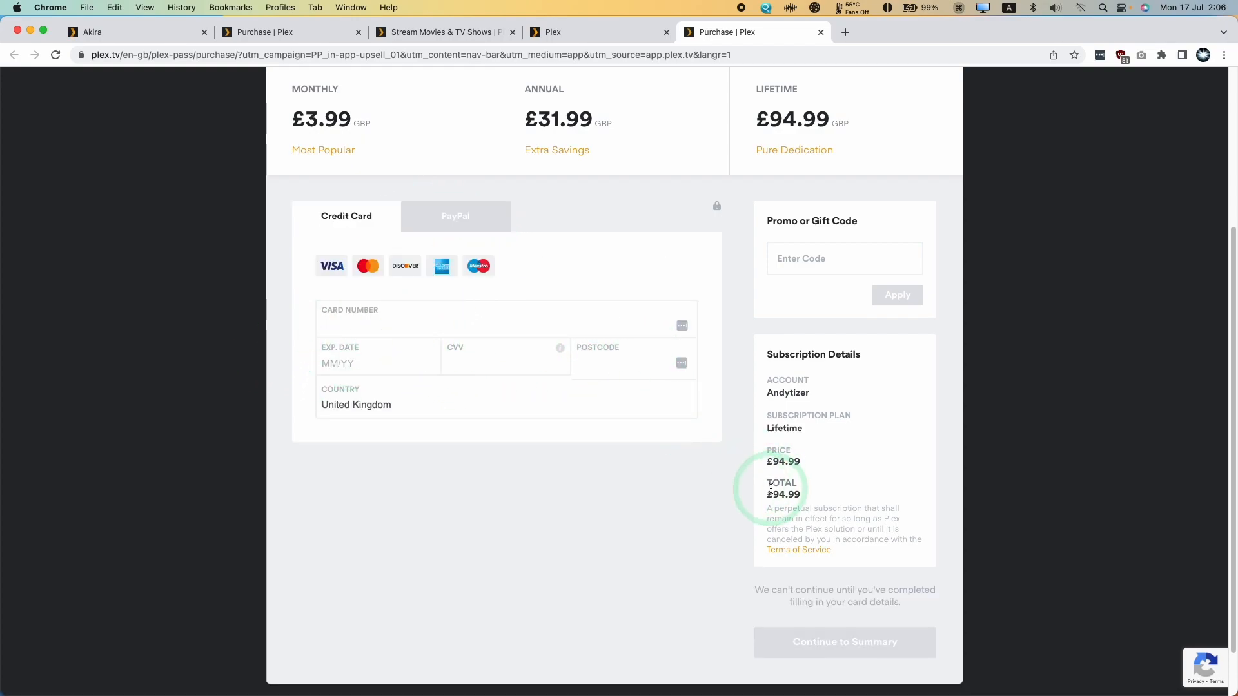
pyautogui.moveTo(885, 516)
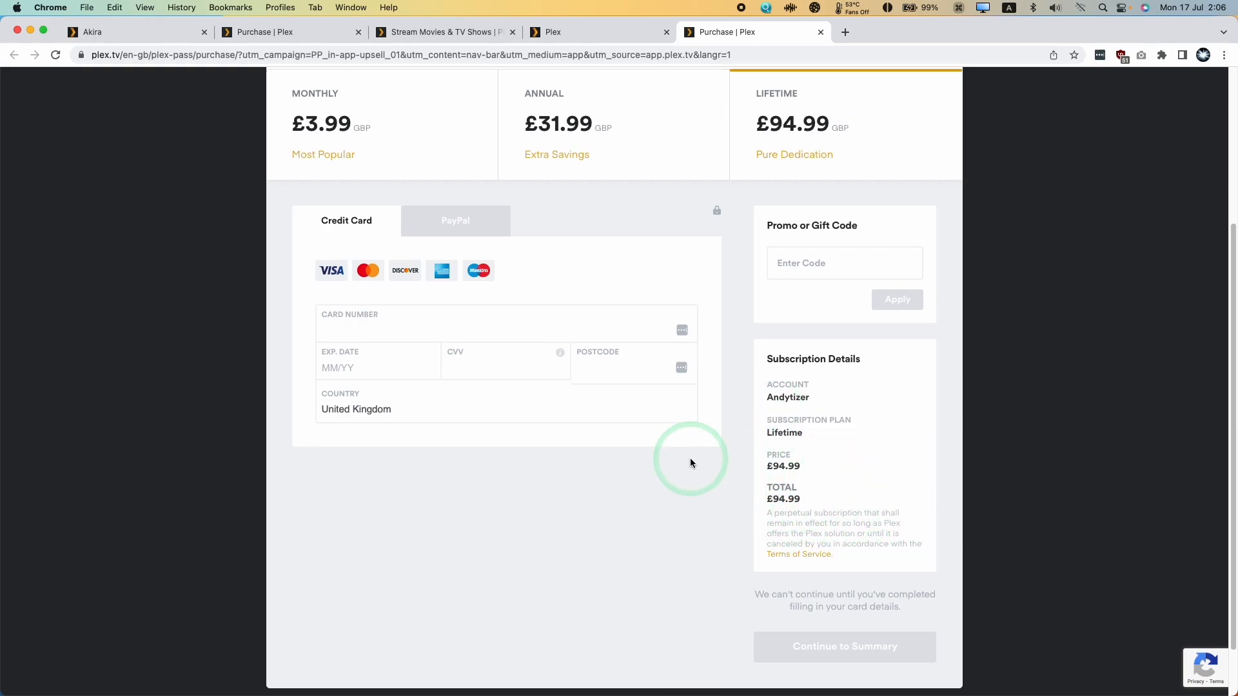
pyautogui.click(843, 646)
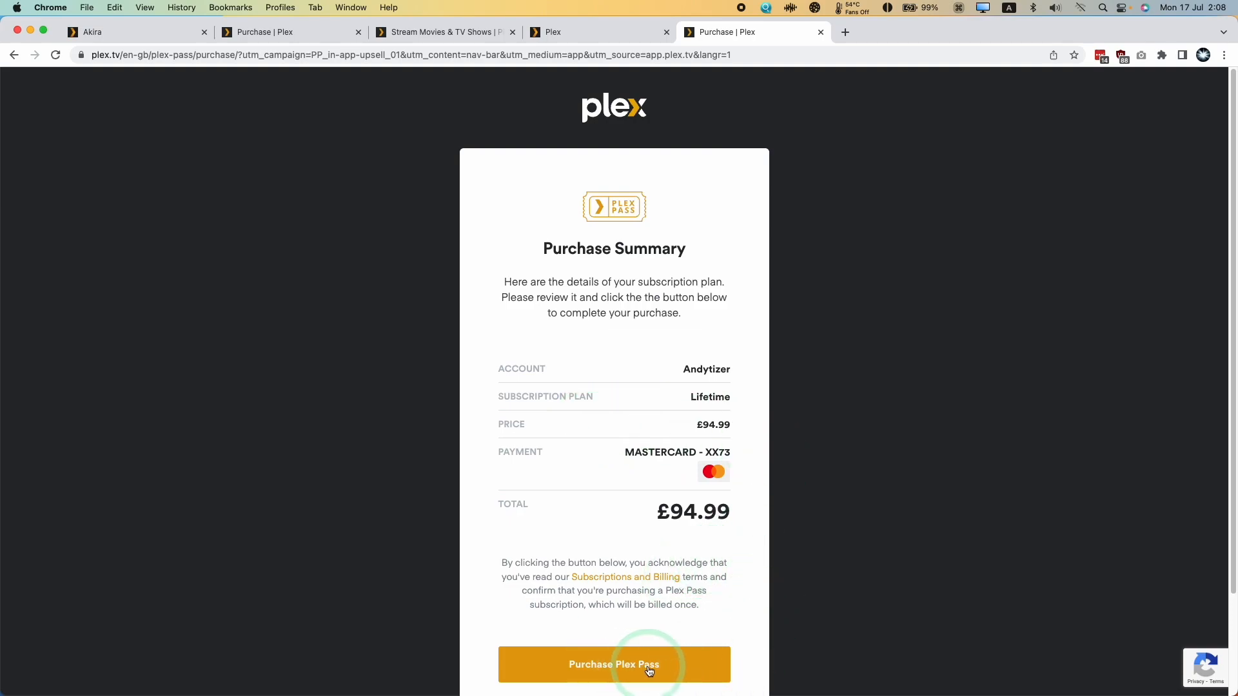
# Confirm the Lifetime Plex Pass purchase and land on the thank-you page.
pyautogui.click(614, 664)
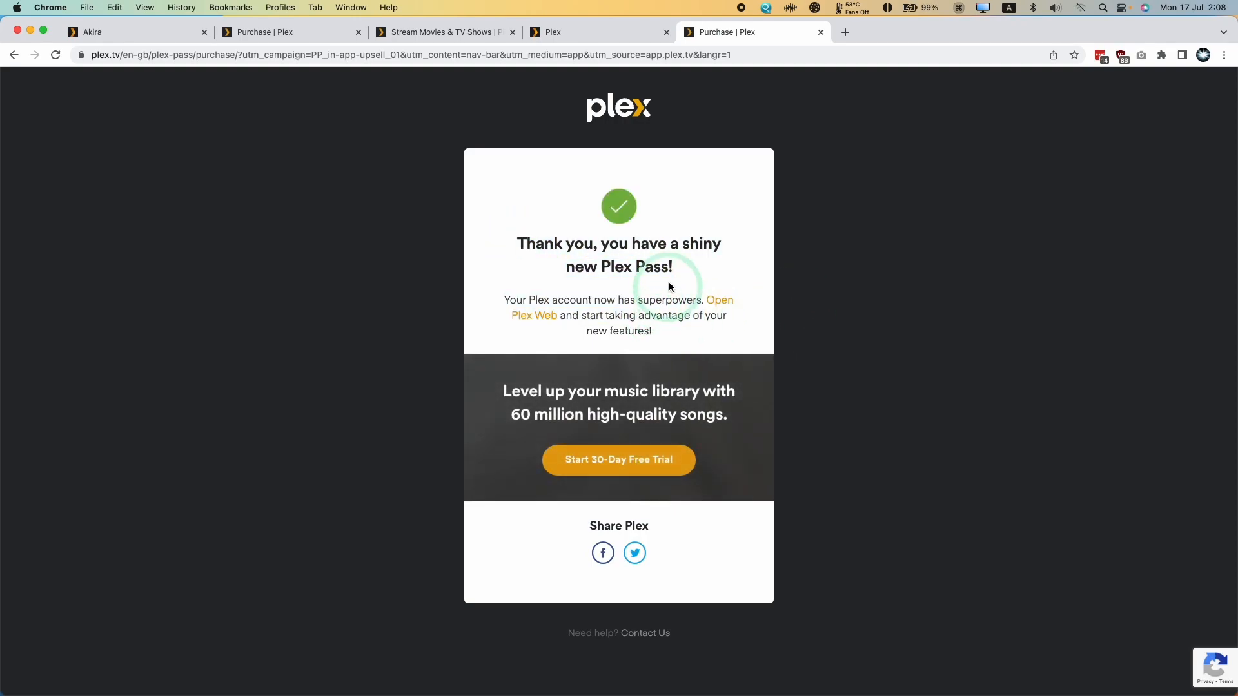
pyautogui.moveTo(494, 255)
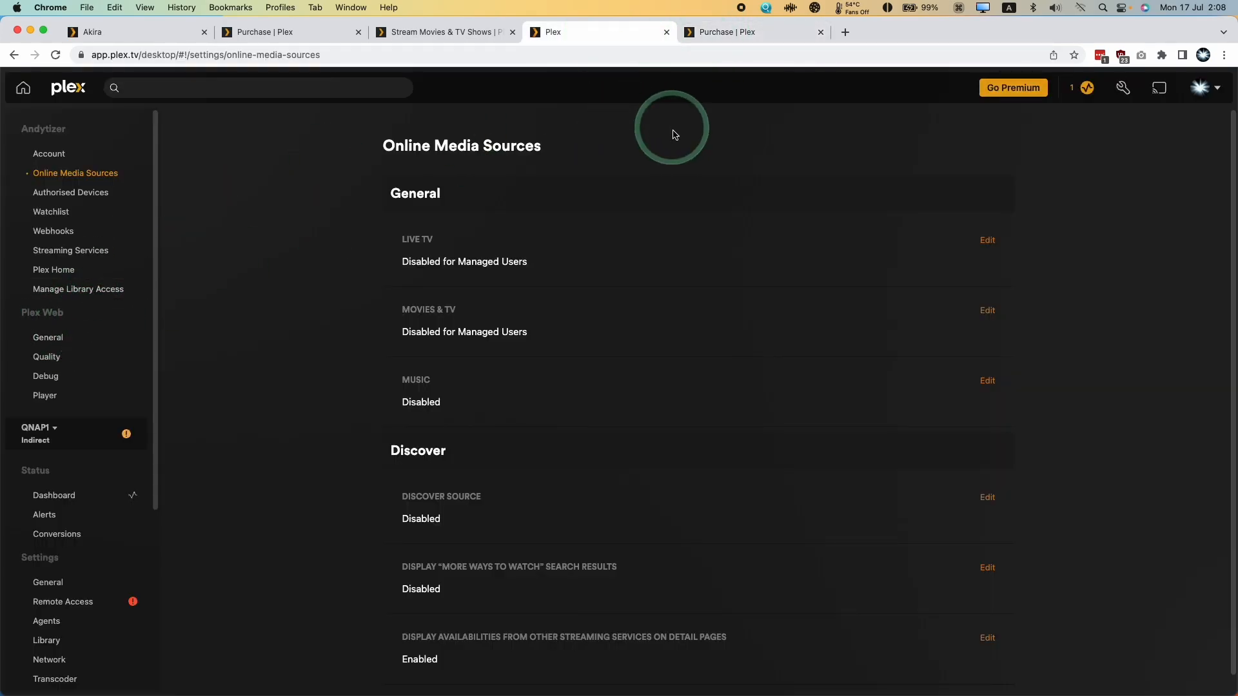
# Check the local Plex Web account settings now listing a Lifetime Plex Pass.
pyautogui.click(743, 33)
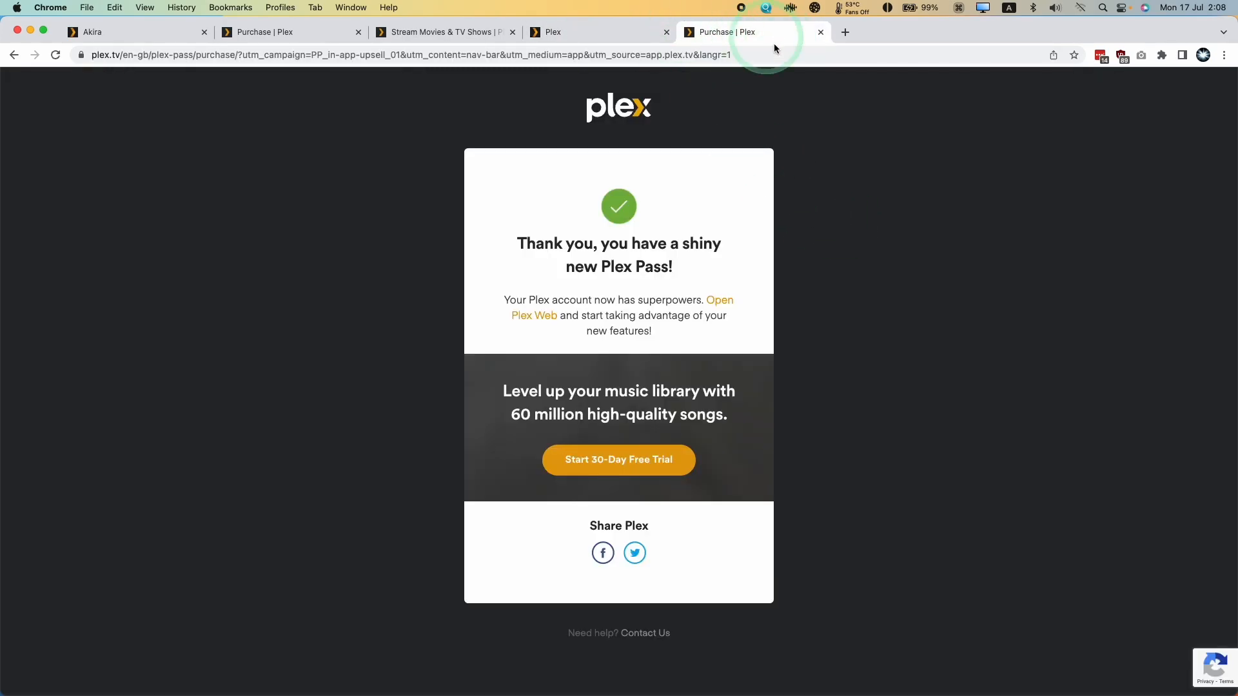
pyautogui.click(134, 31)
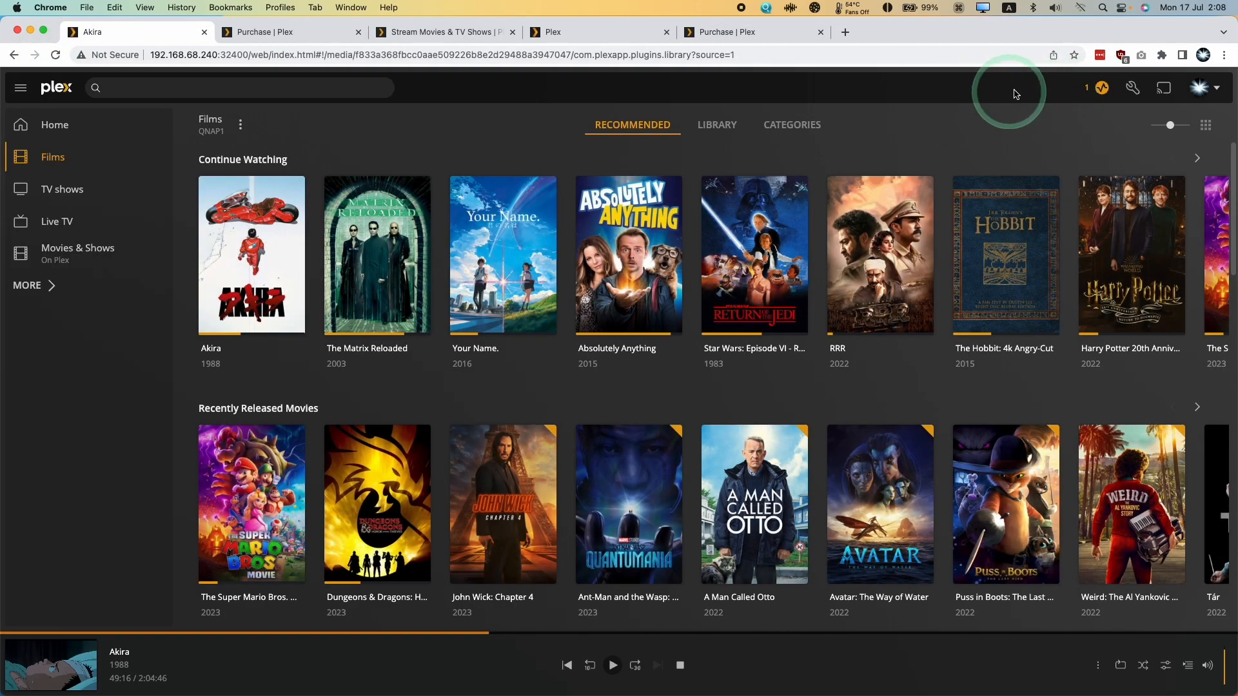
pyautogui.click(1131, 88)
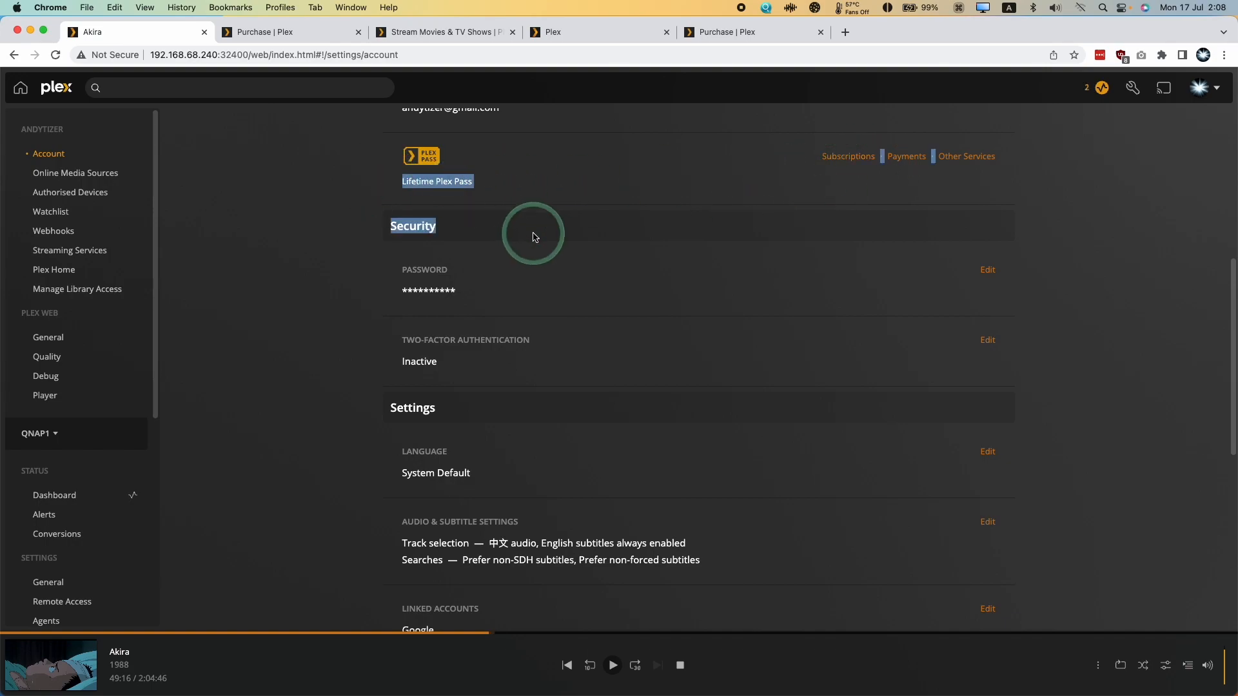
pyautogui.scroll(-3)
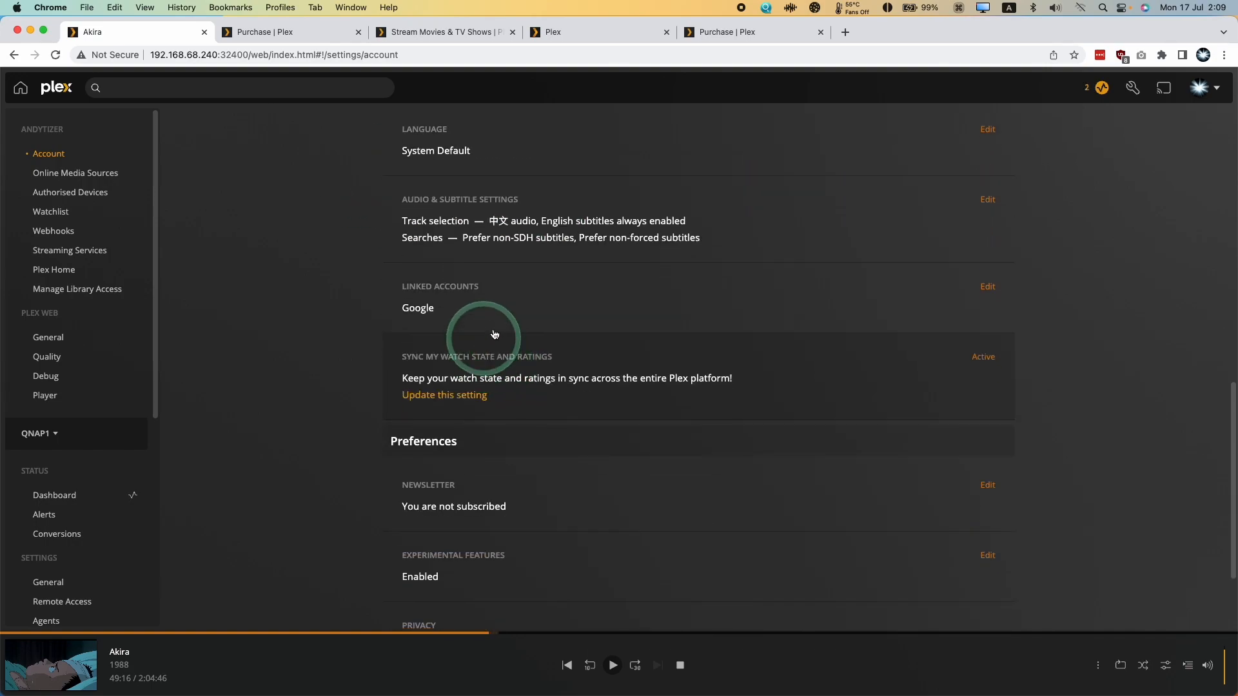